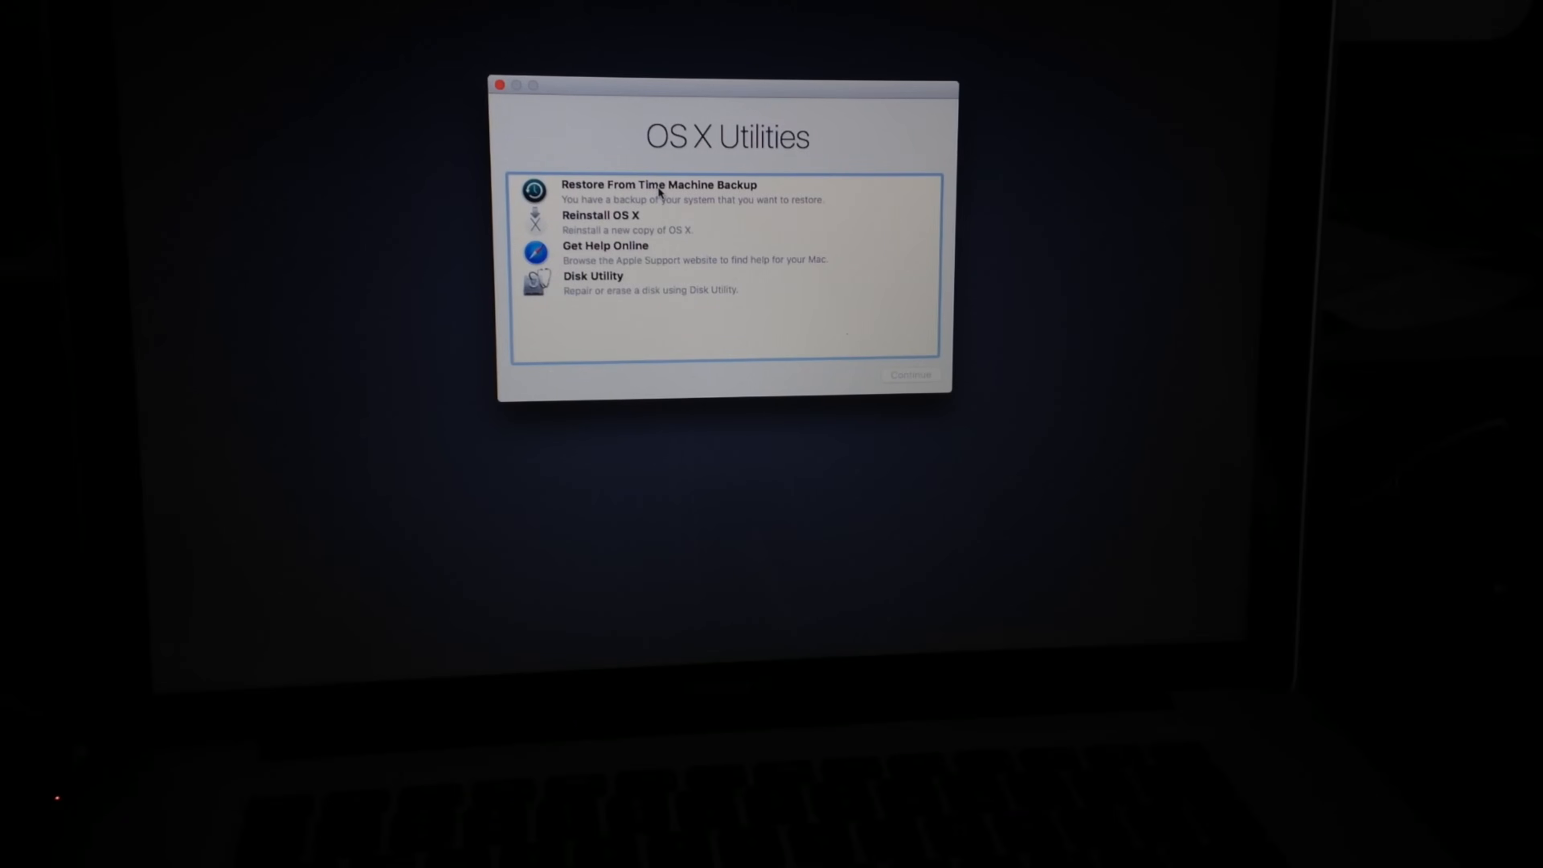
# Step: Choose Restore From Time Machine Backup in OS X Utilities and continue to its introduction
pyautogui.click(658, 191)
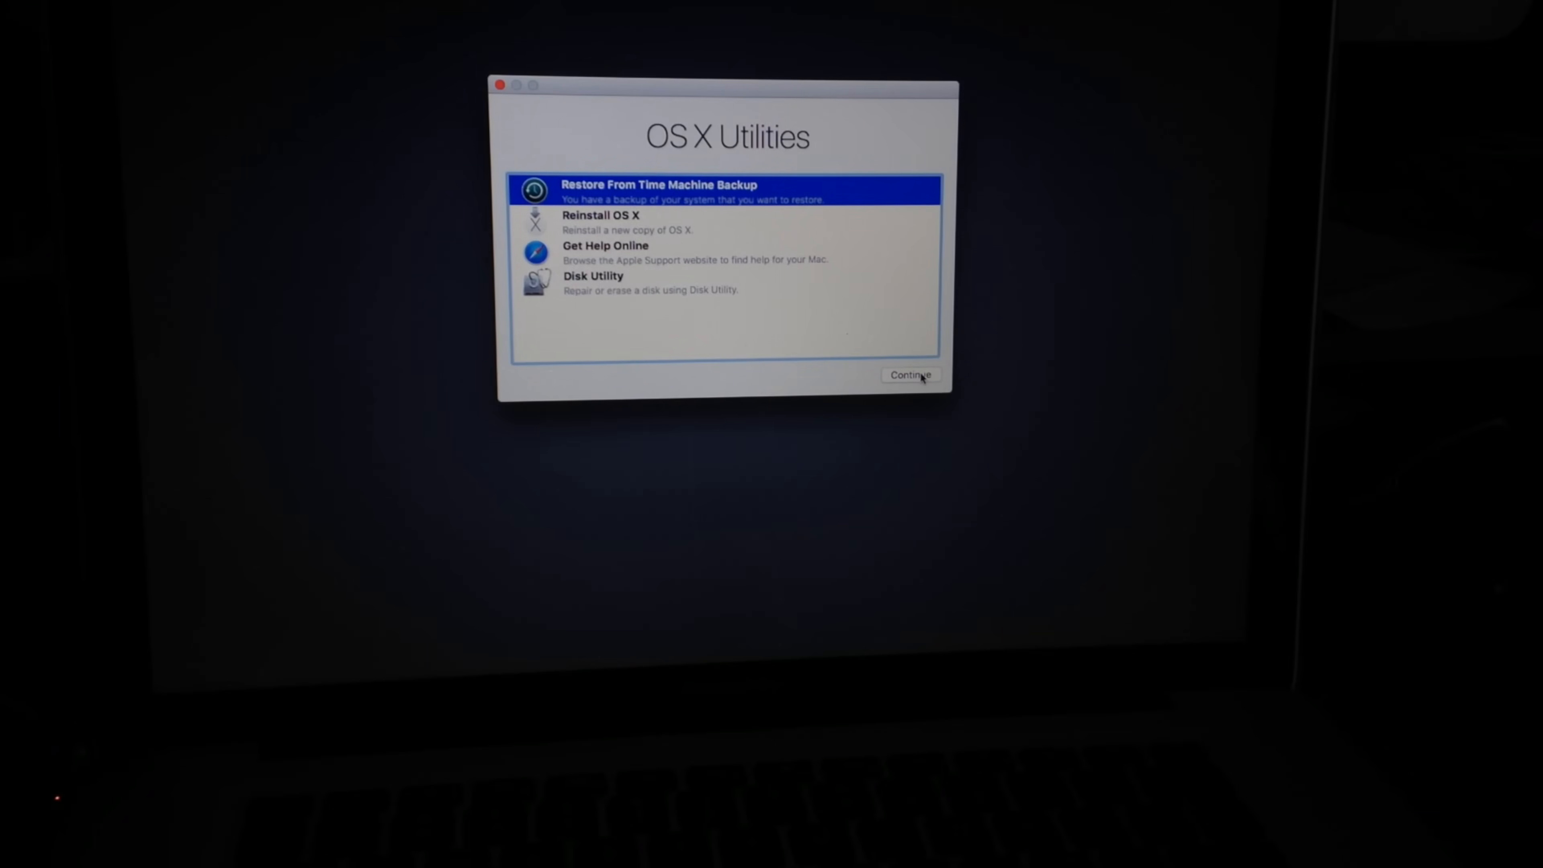
pyautogui.click(909, 375)
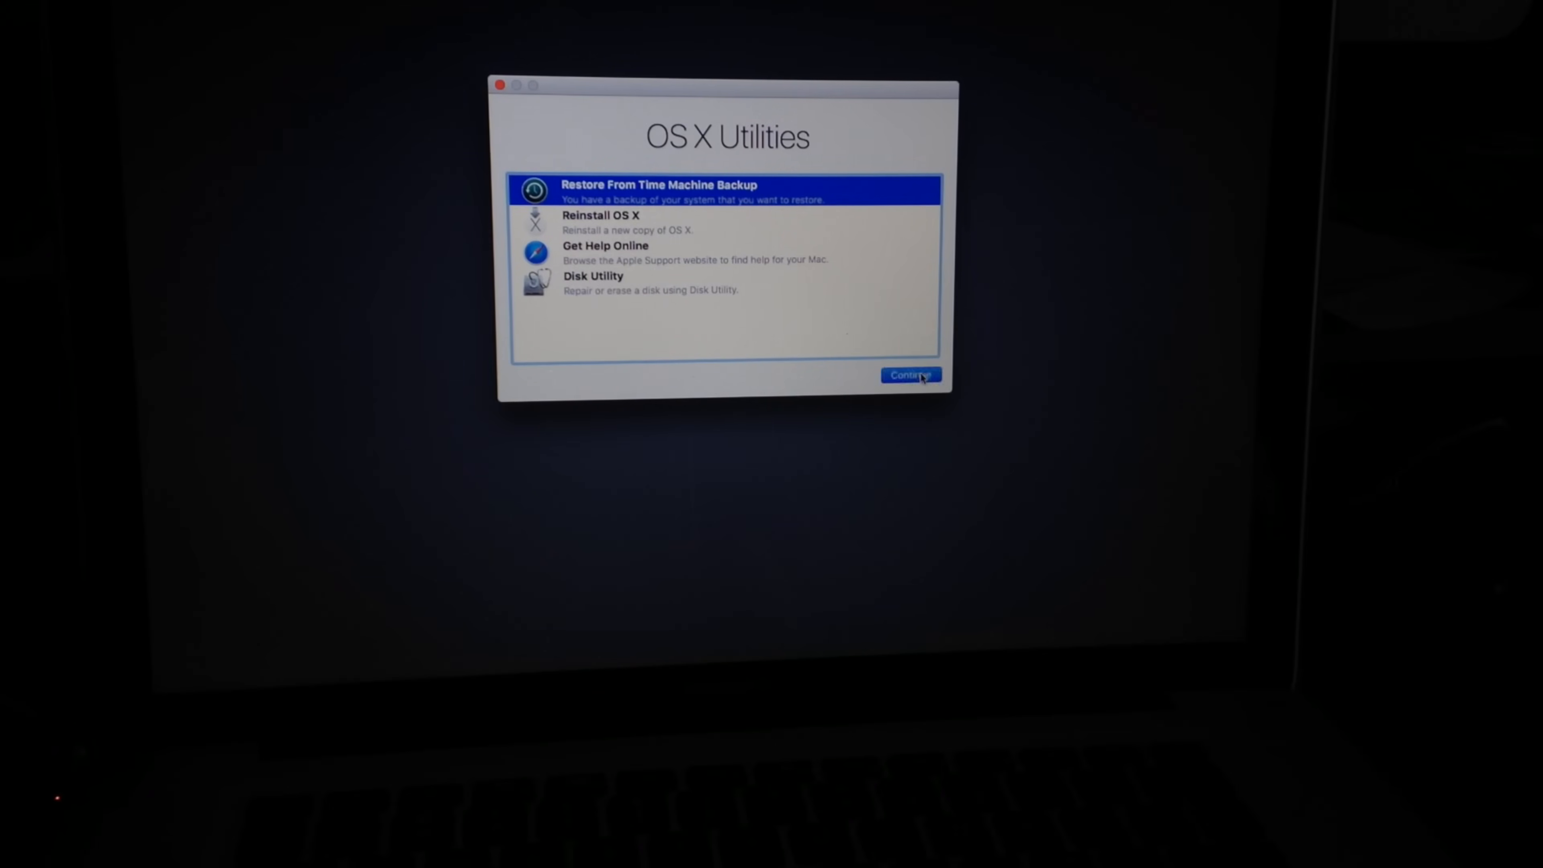
pyautogui.click(907, 376)
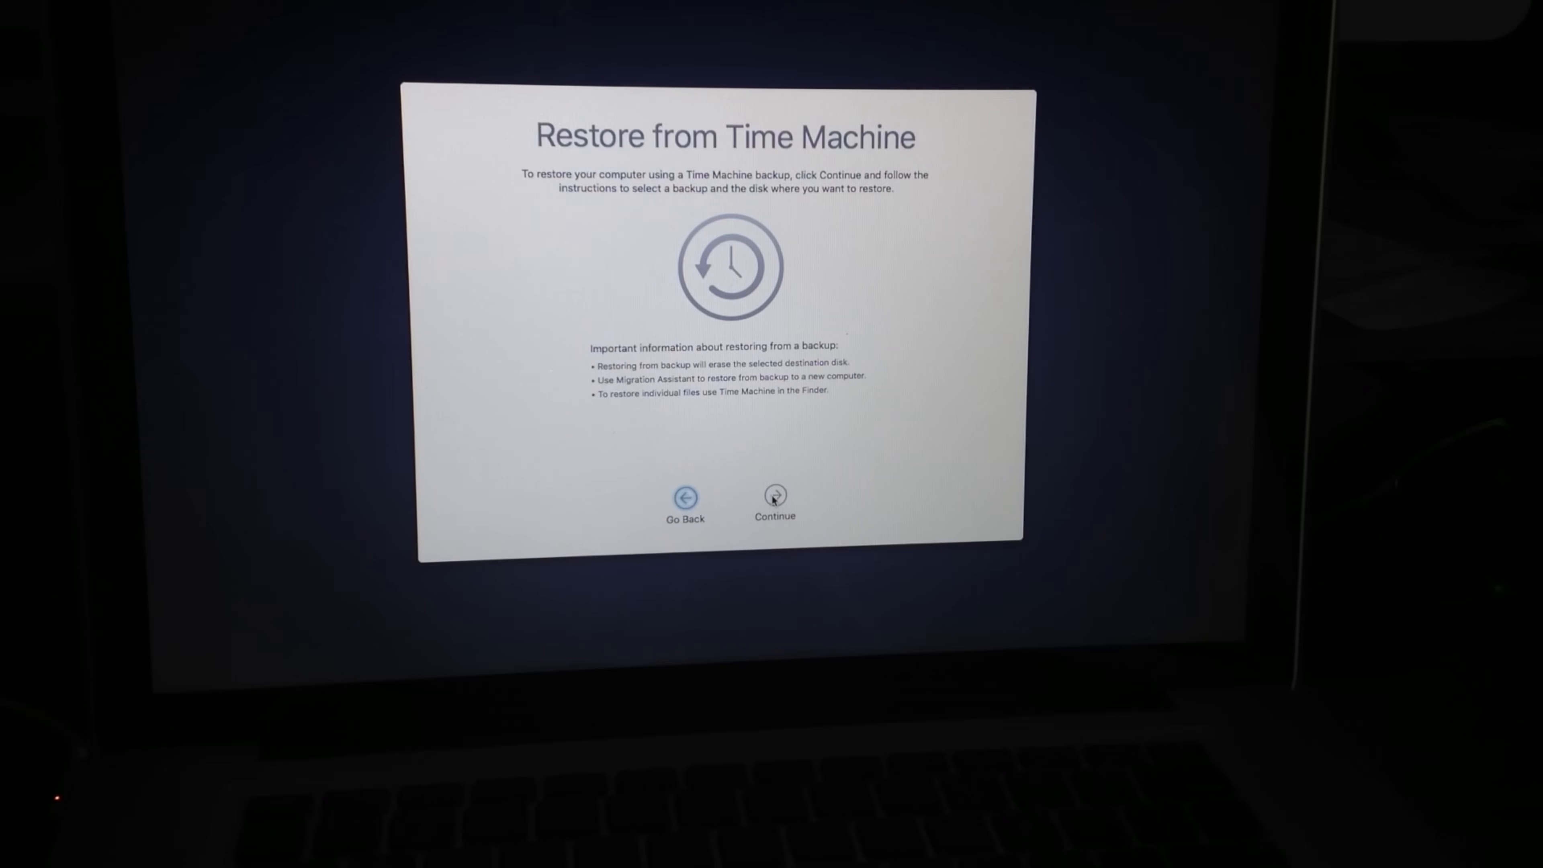
# Step: Continue past the restore introduction to the backup-source selection
pyautogui.click(774, 495)
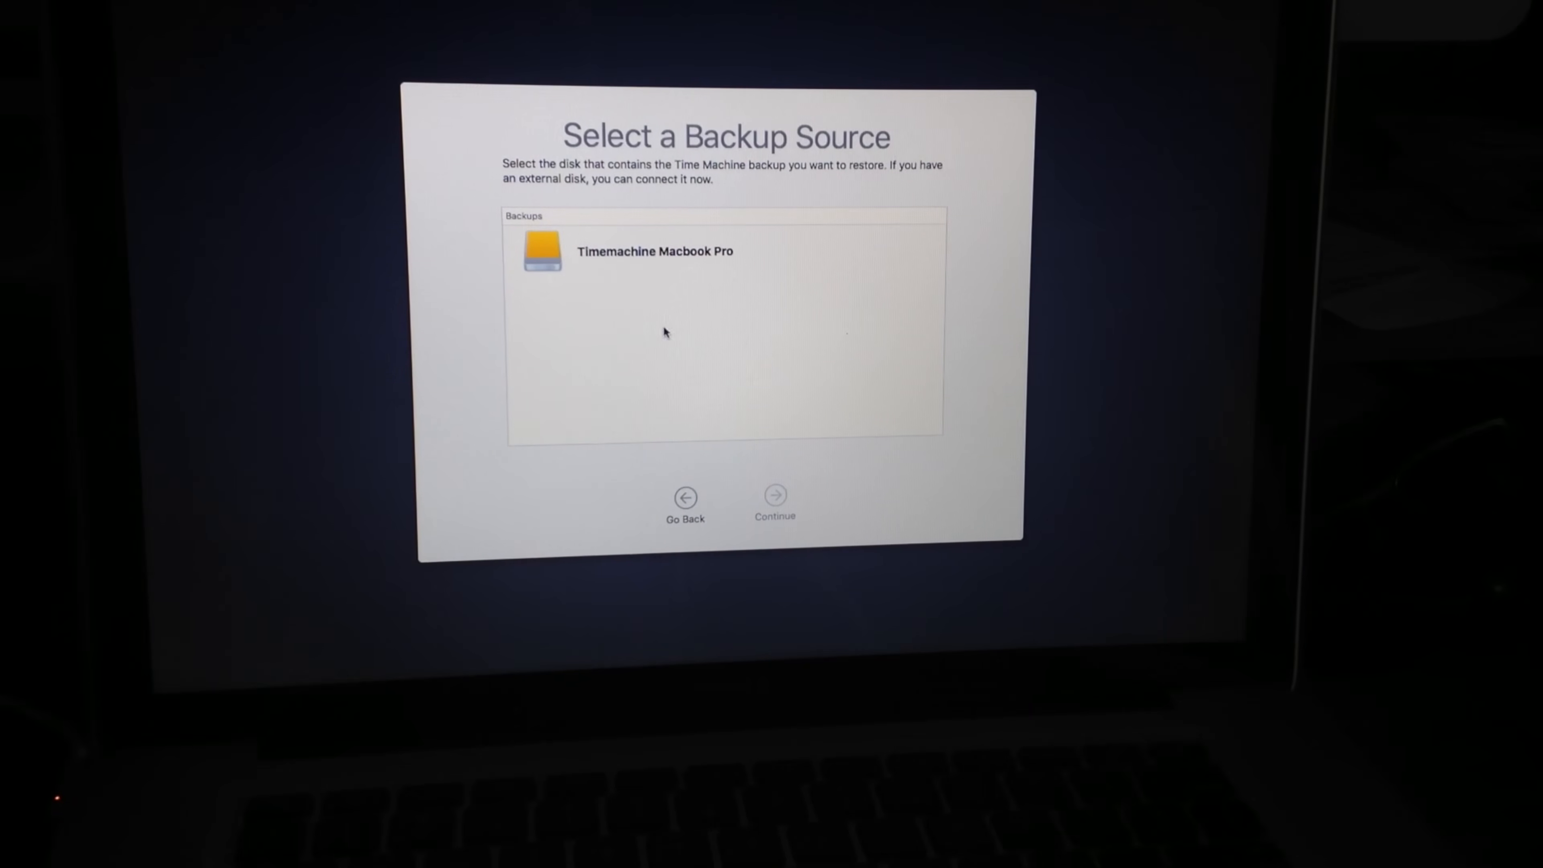
# Step: Select the Timemachine Macbook Pro disk as backup source and continue to its dated backups
pyautogui.click(654, 250)
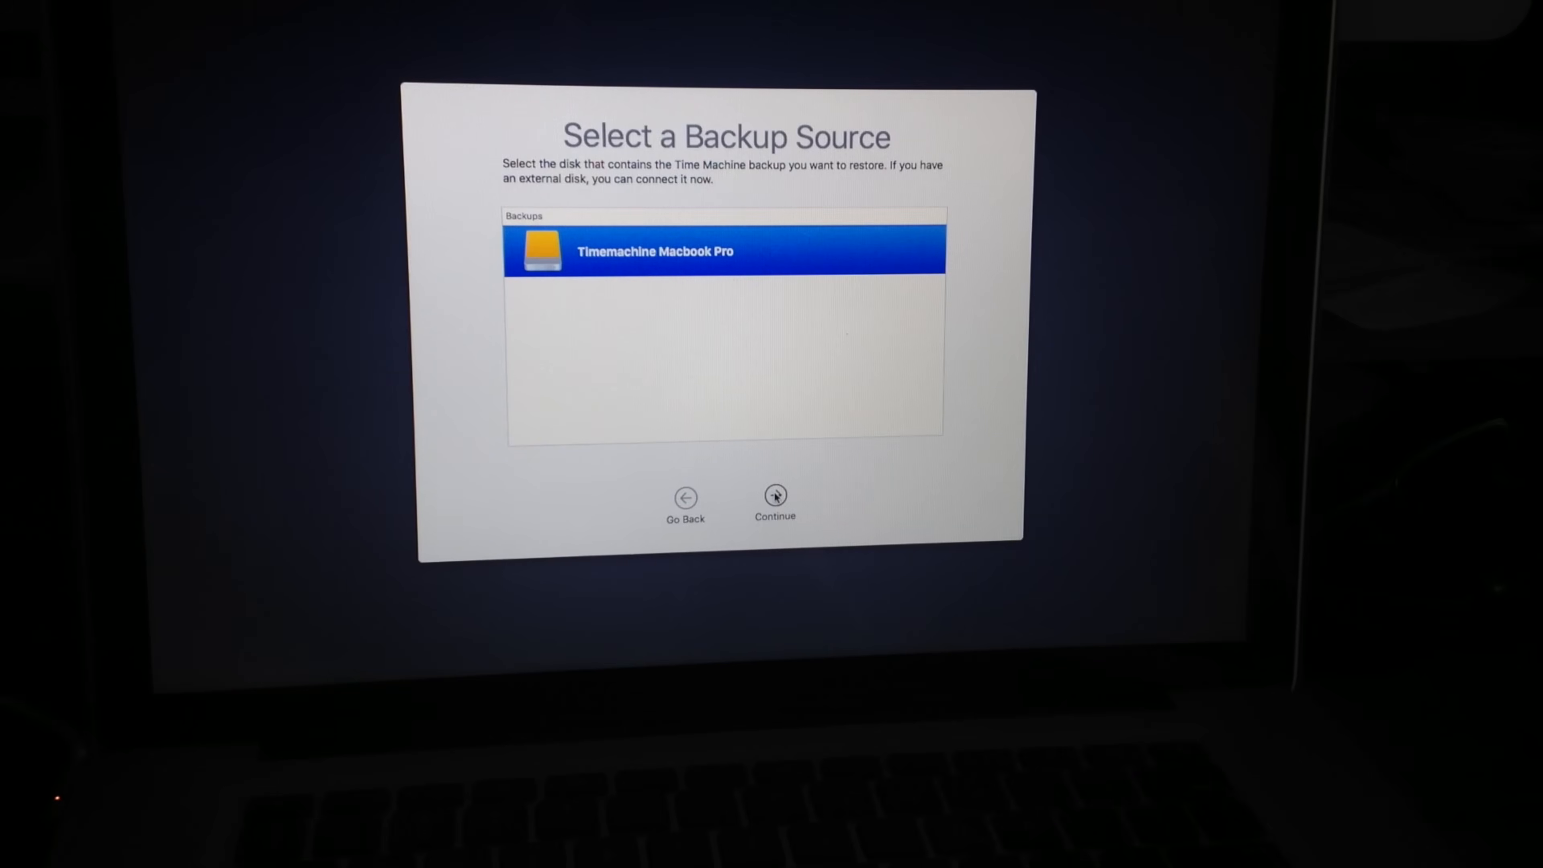
pyautogui.click(774, 495)
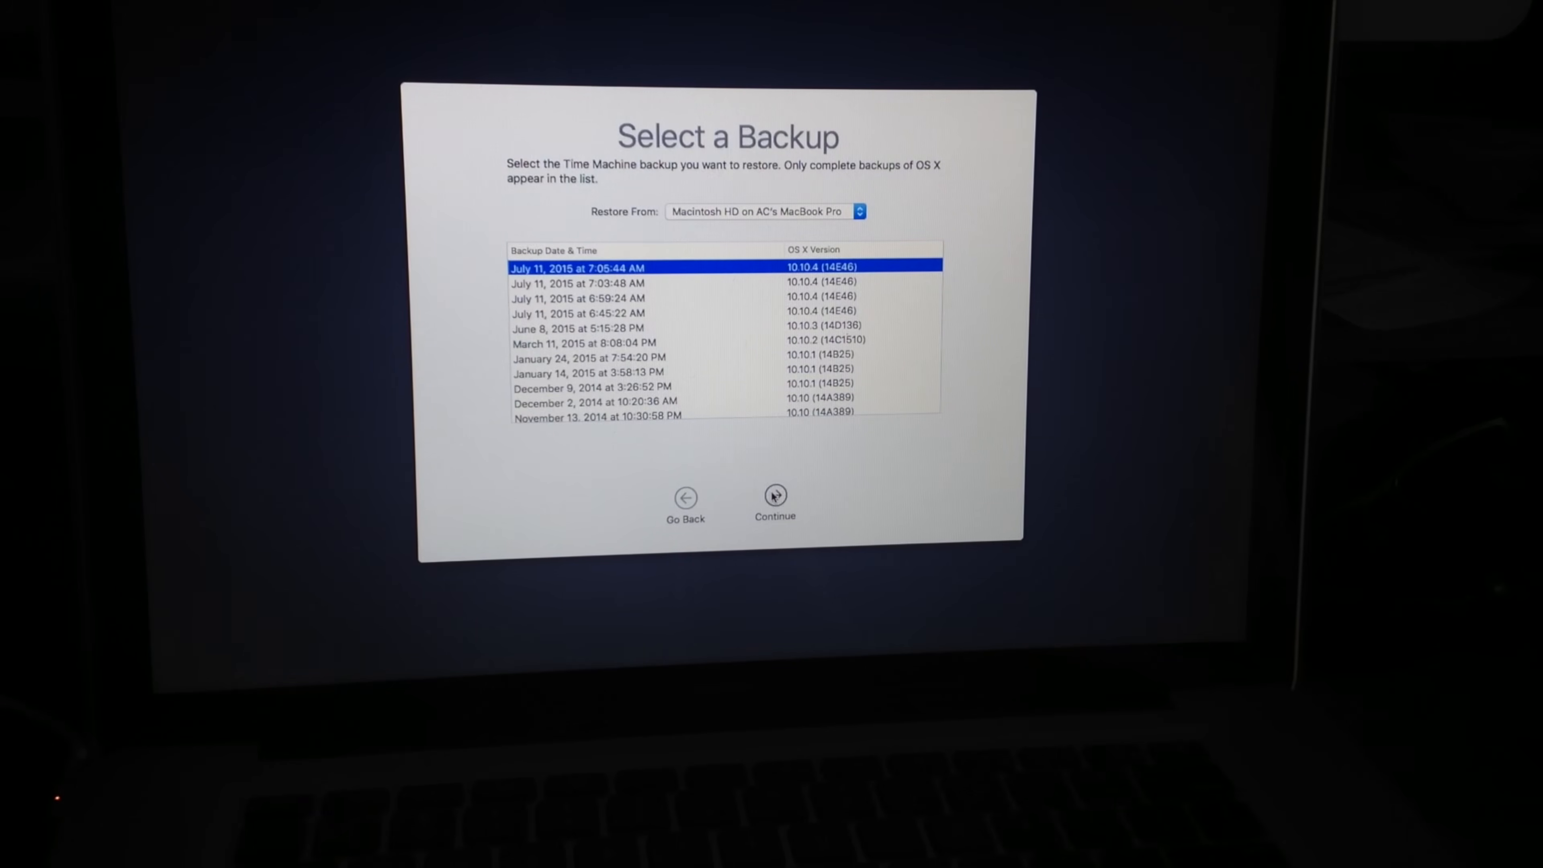
# Step: Continue with the newest backup, July 11, 2015 at 7:05:44 AM, to destination selection
pyautogui.click(775, 496)
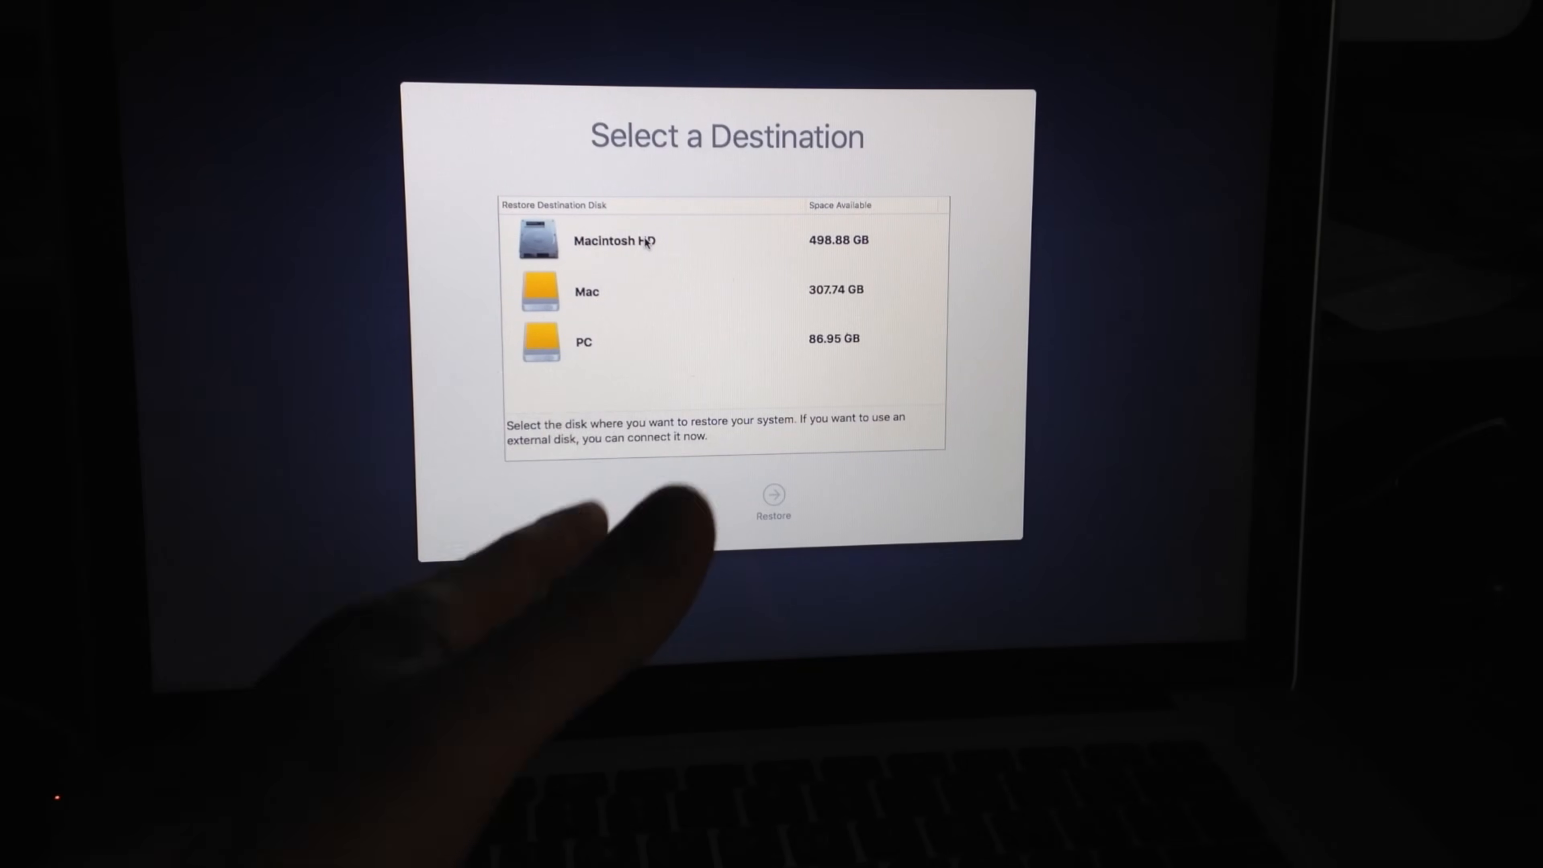
# Step: Restore onto Macintosh HD and accept the erase warning so erasing begins
pyautogui.click(613, 240)
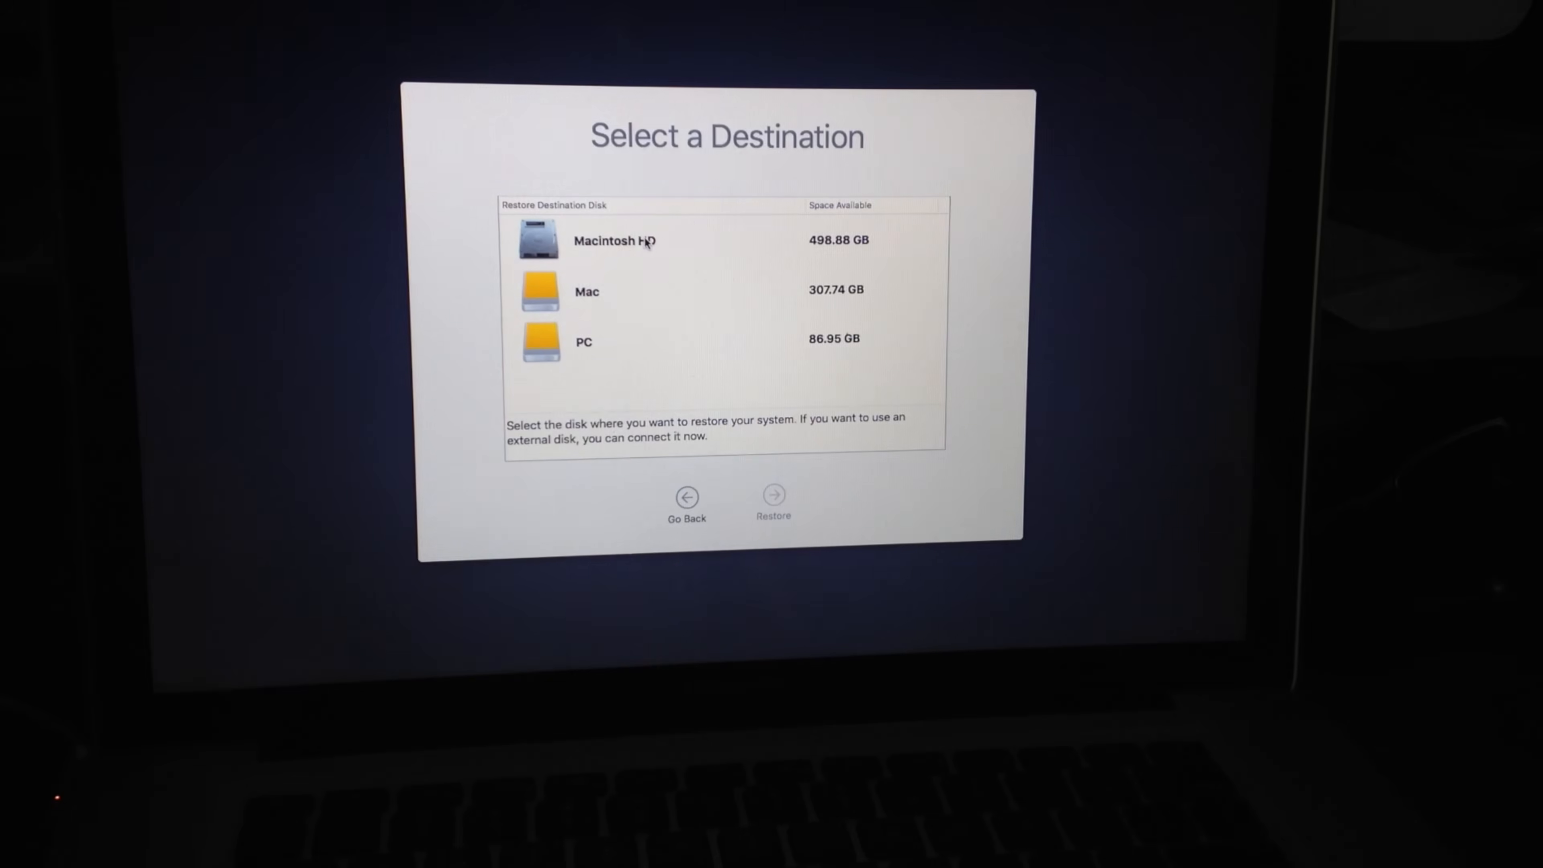
pyautogui.click(614, 240)
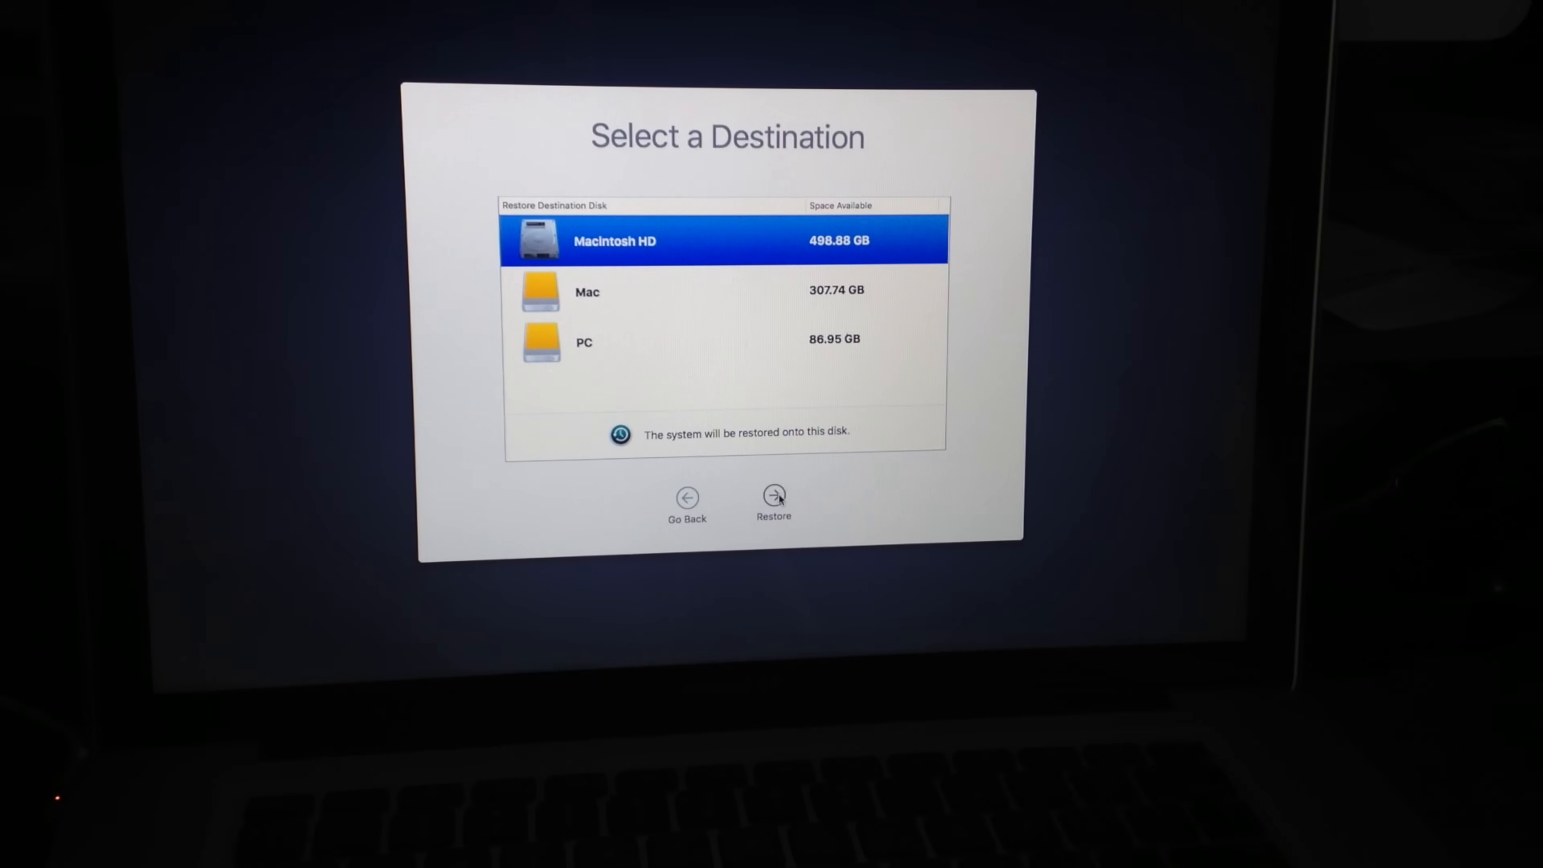
pyautogui.click(773, 496)
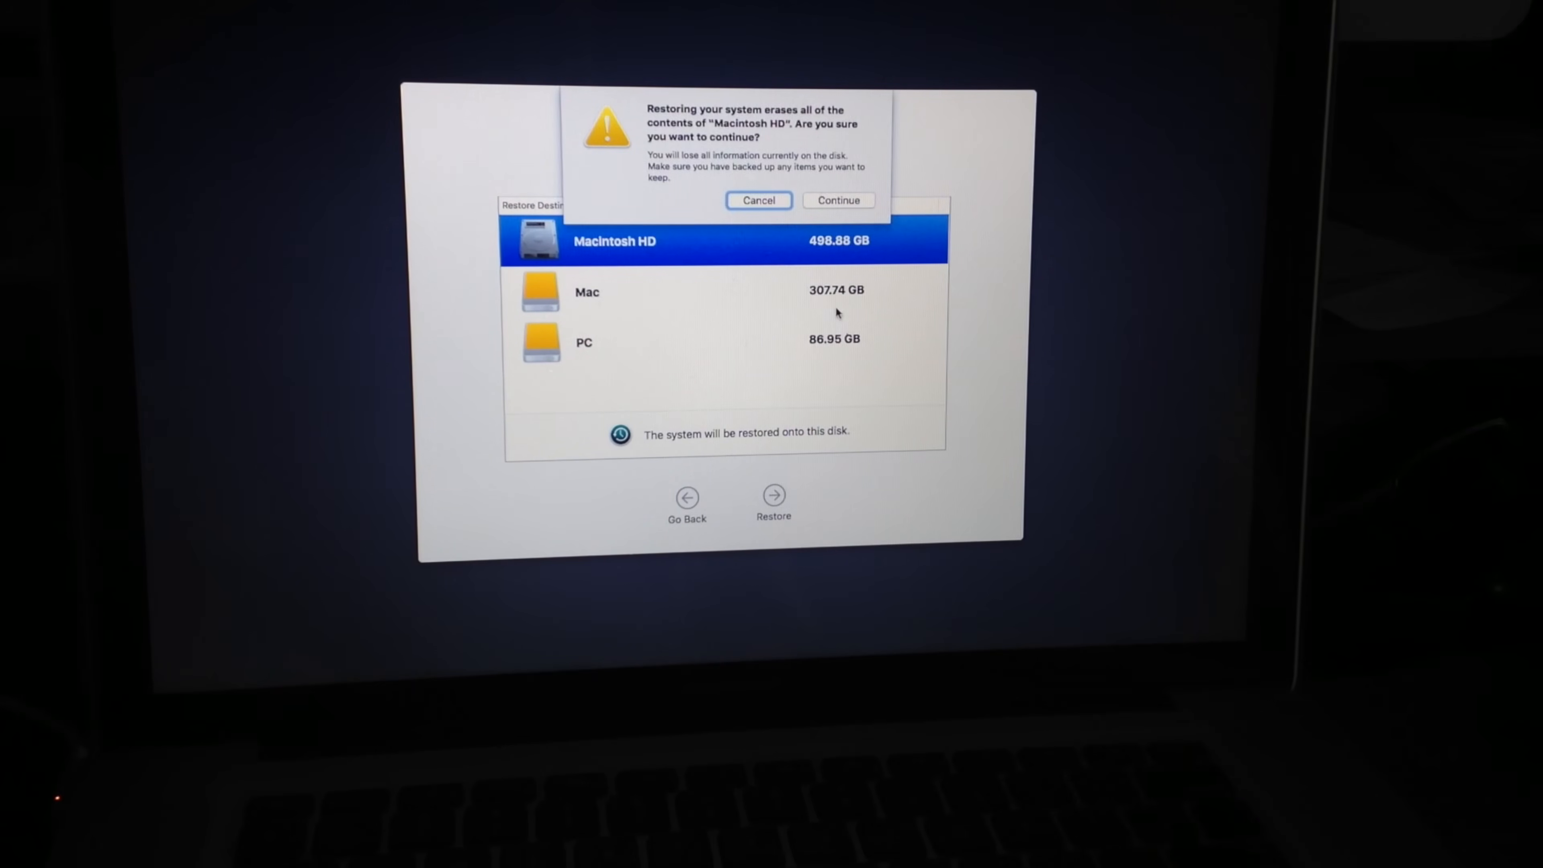
pyautogui.click(757, 201)
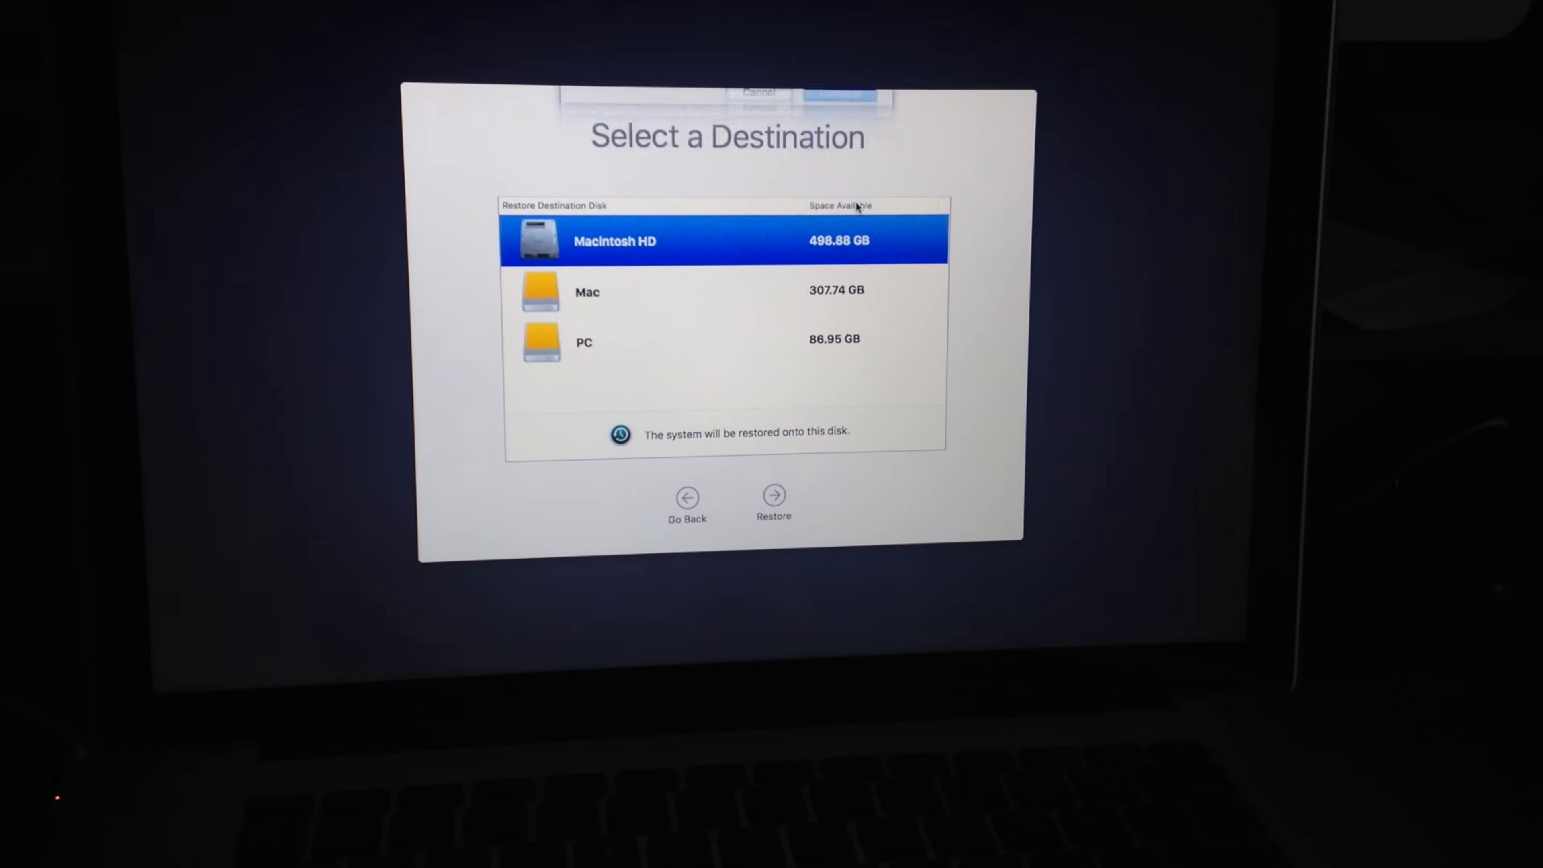
pyautogui.click(773, 496)
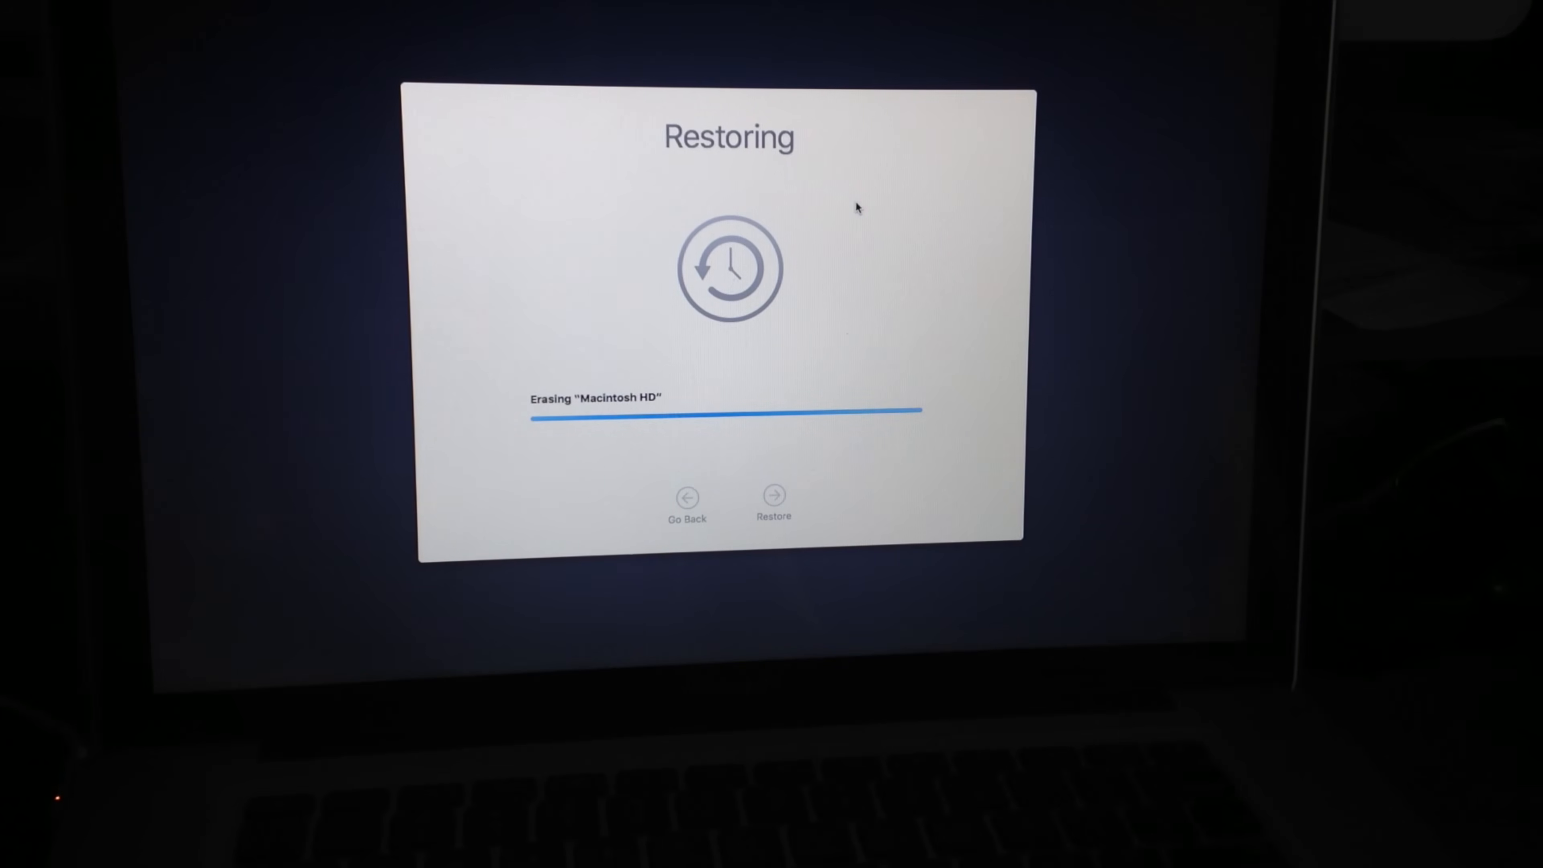